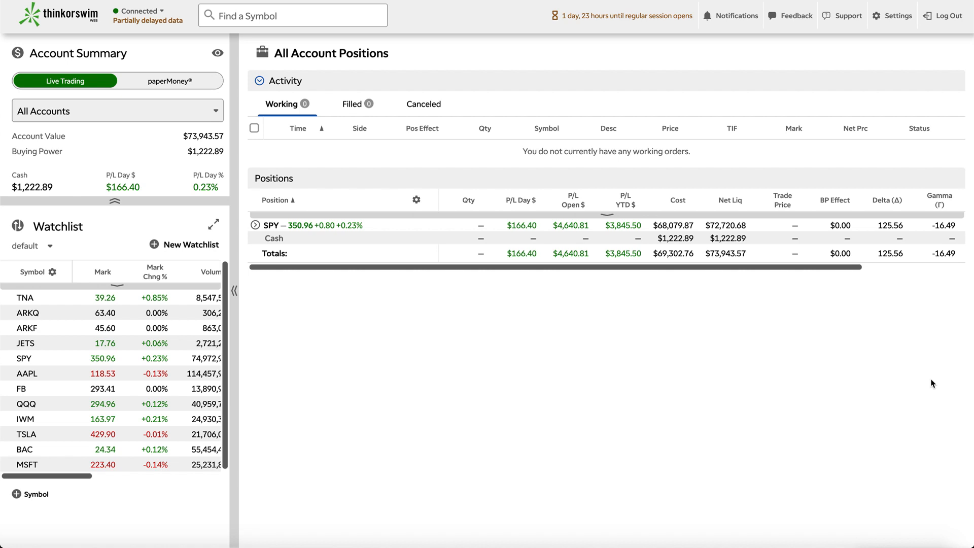
mouse_move(925, 380)
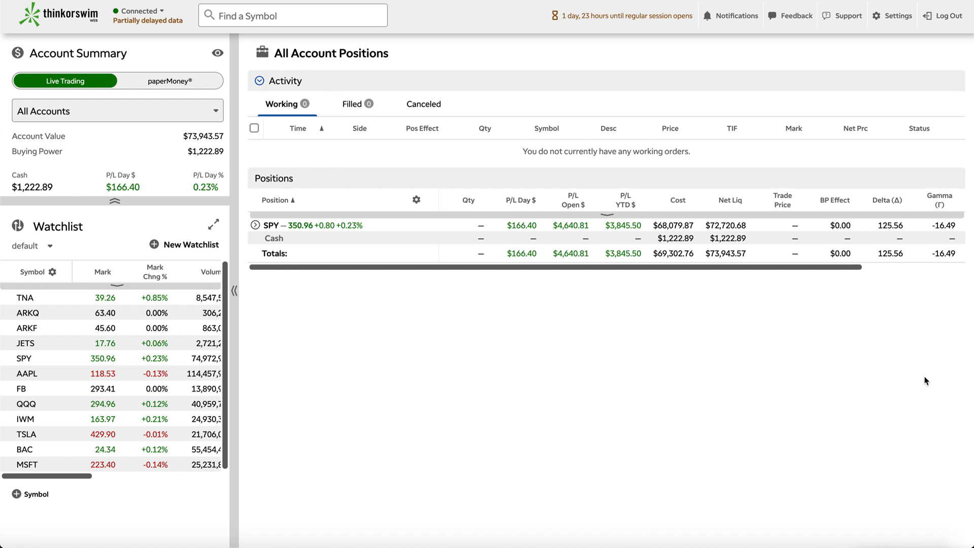
Expand the SPY position to show its 208 shares and two short Nov 9 352 calls
click(255, 225)
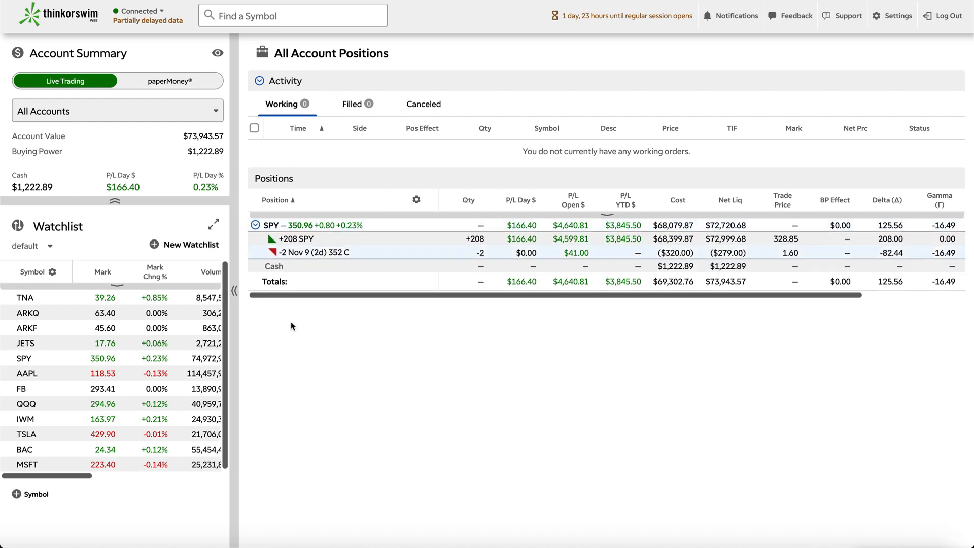
mouse_move(314, 379)
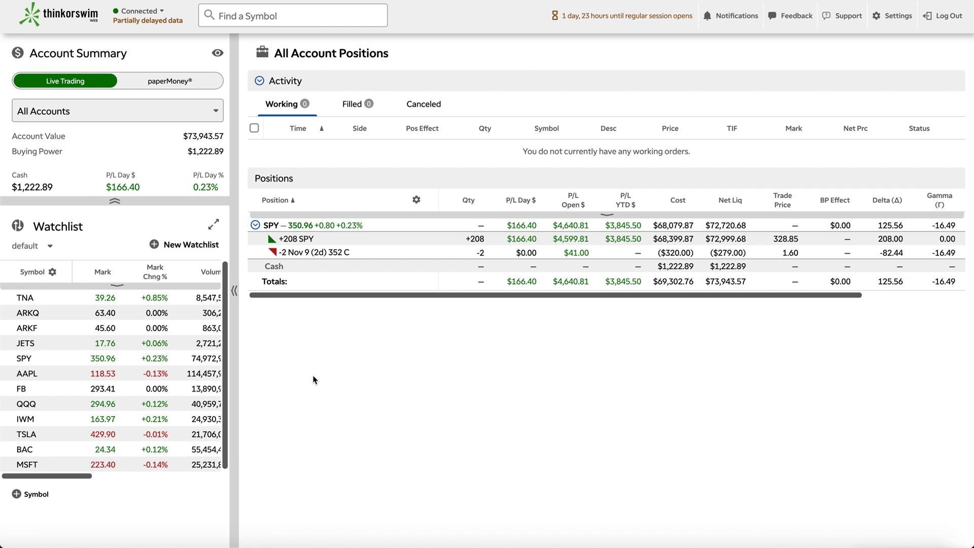
mouse_move(339, 340)
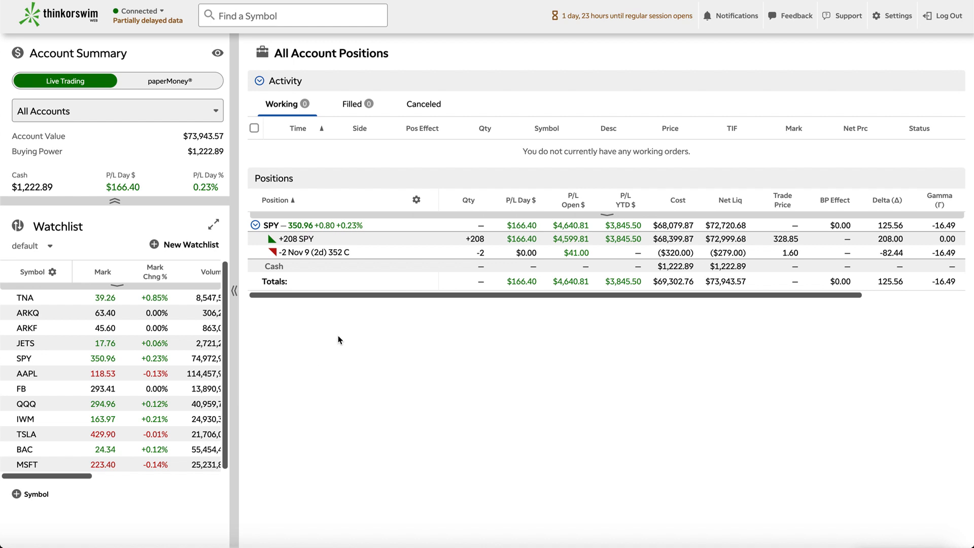
mouse_move(376, 339)
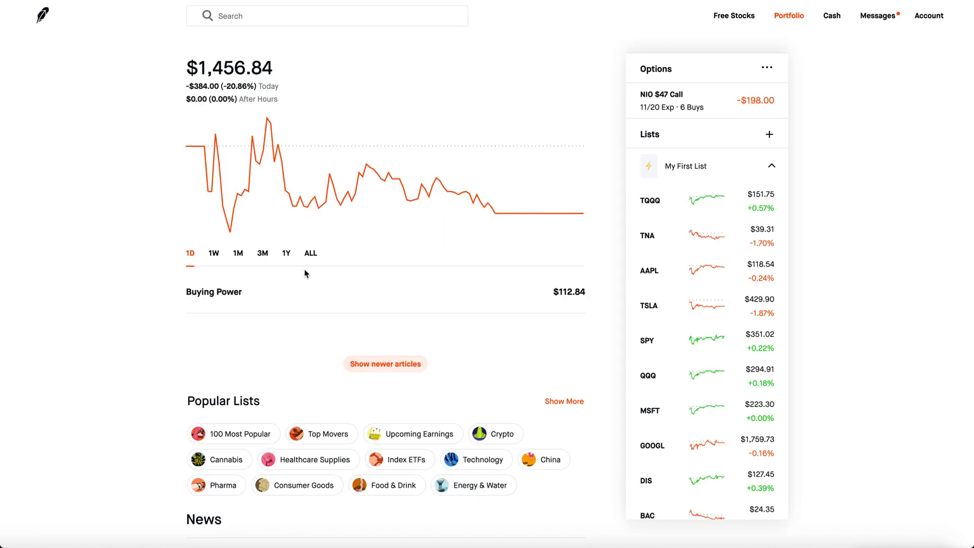
Switch the portfolio value chart to the 1M range
click(237, 253)
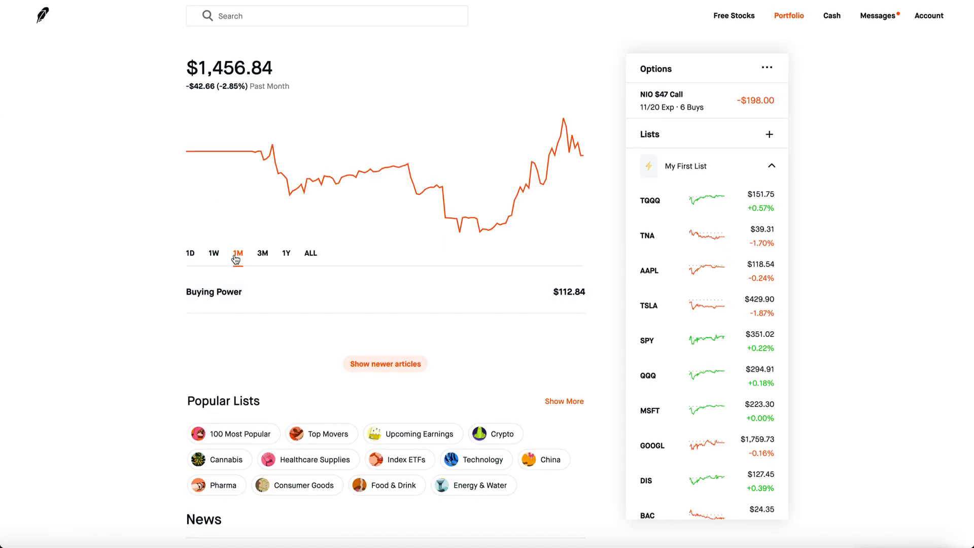
mouse_move(477, 219)
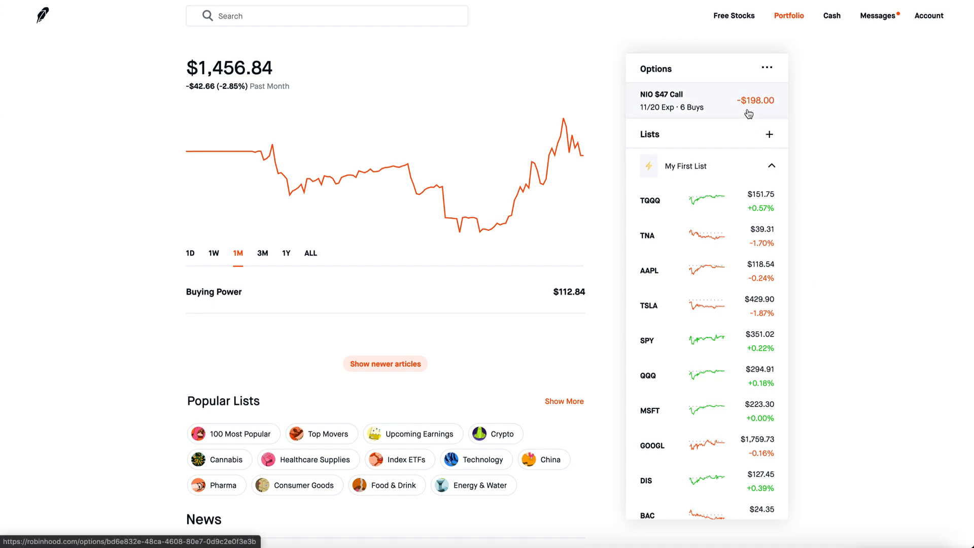
mouse_move(930, 273)
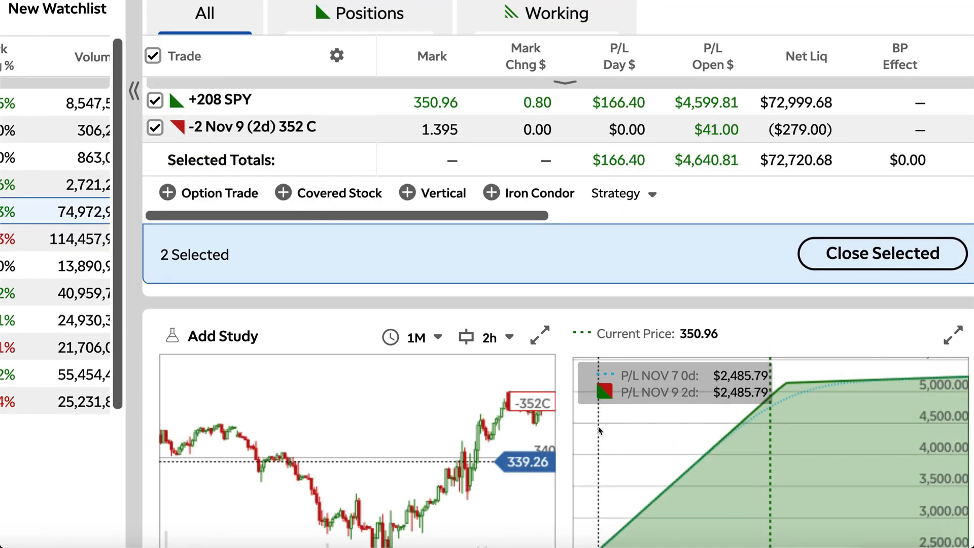
Return from the SPY covered-call trade panel to the Positions table
click(134, 92)
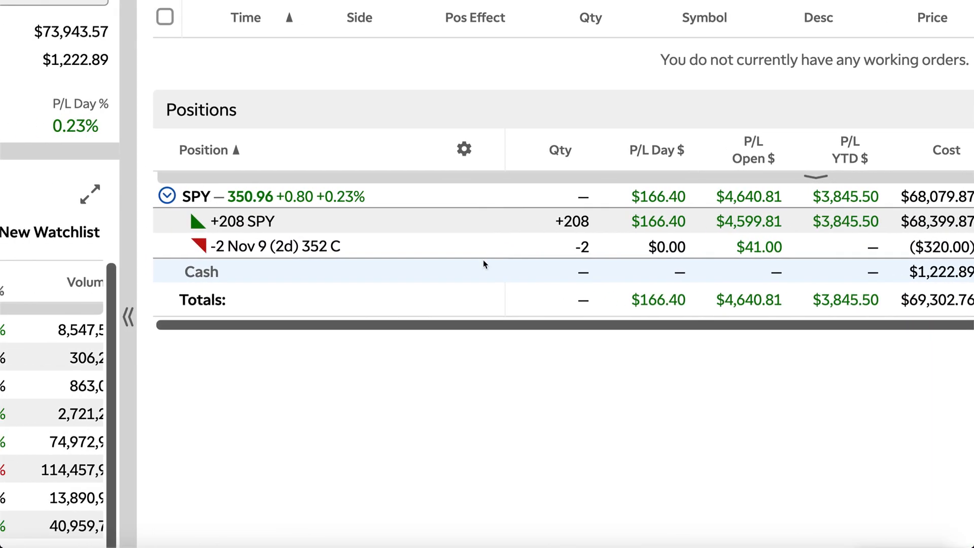
mouse_move(316, 268)
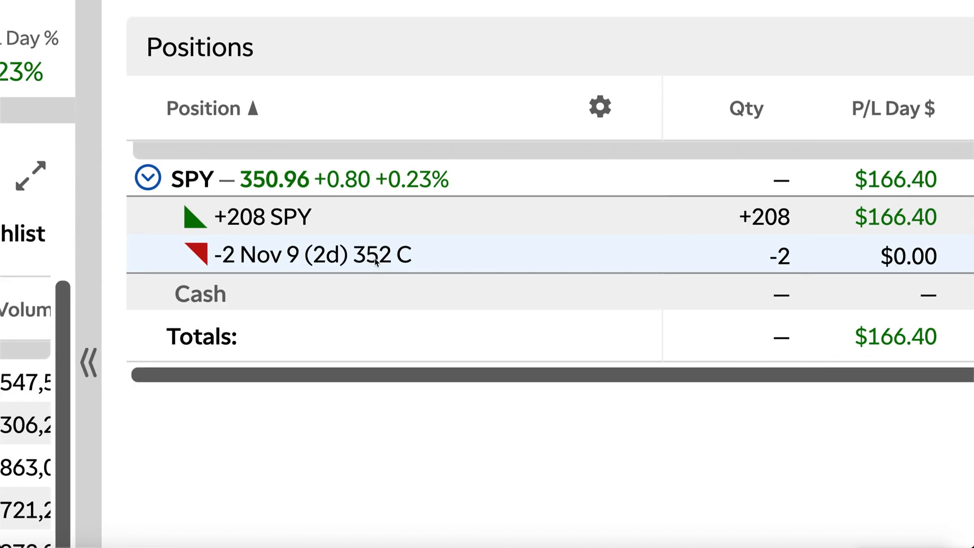
mouse_move(413, 242)
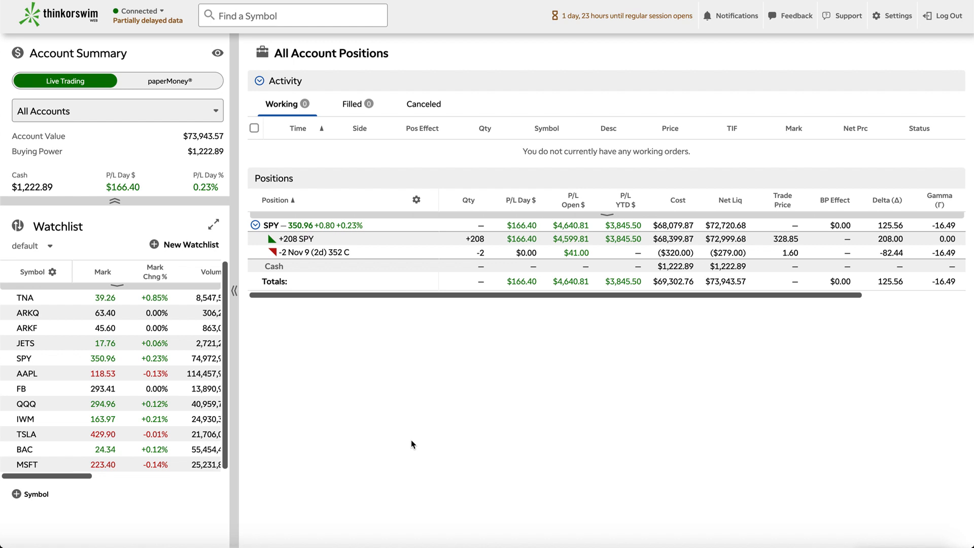
mouse_move(234, 205)
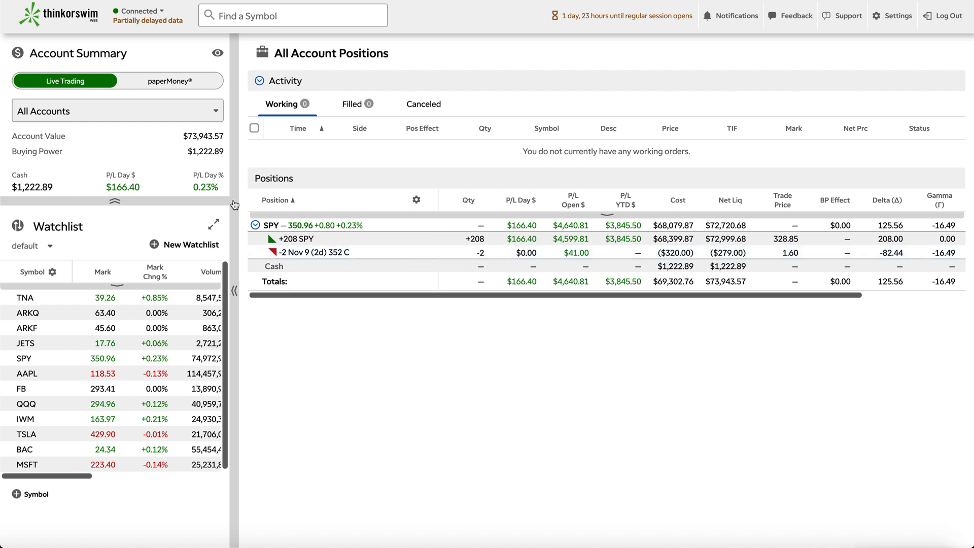
mouse_move(444, 410)
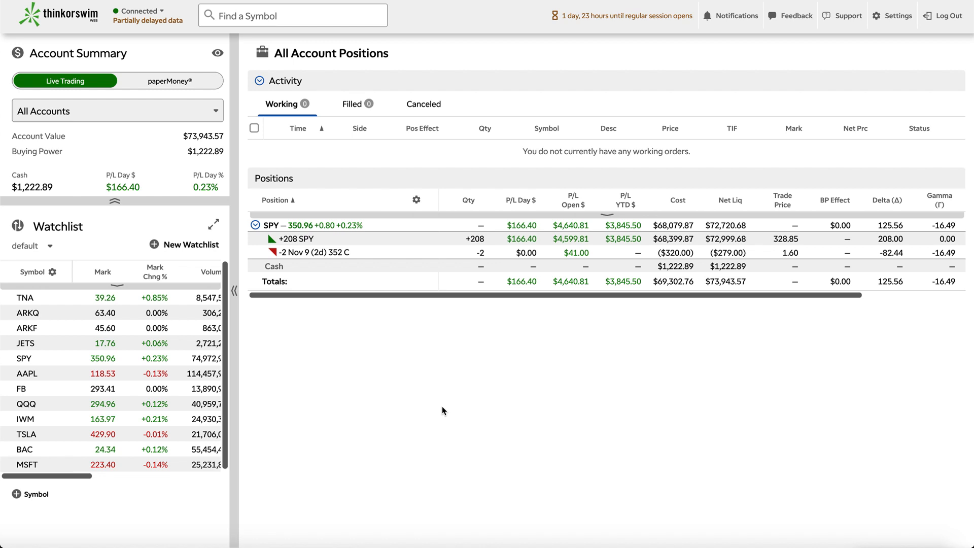
mouse_move(393, 388)
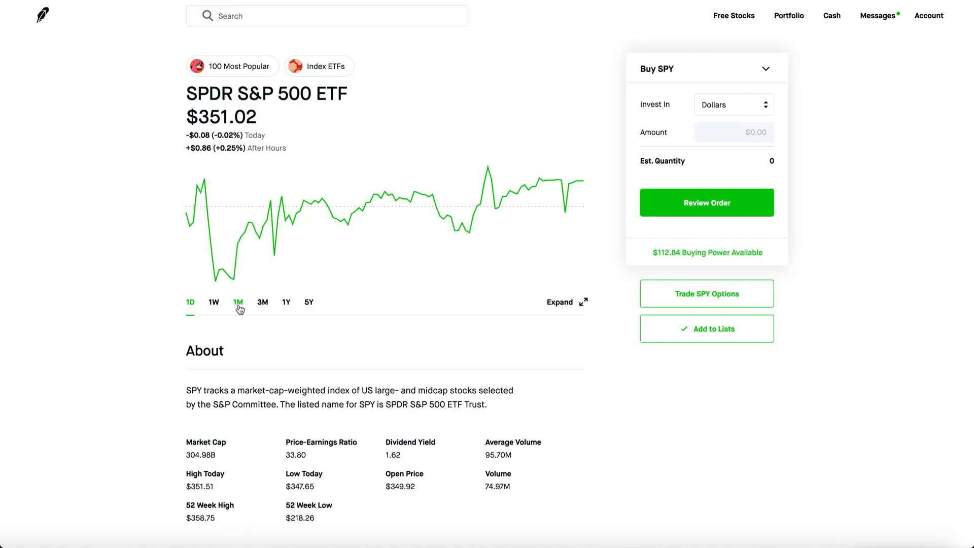
Show SPY's price chart over the past month, then the past week
click(237, 303)
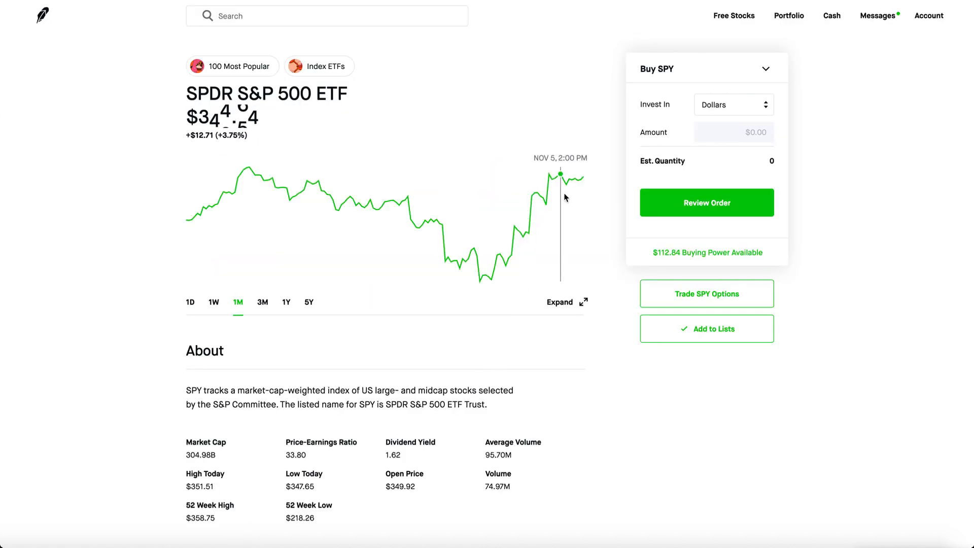
click(214, 302)
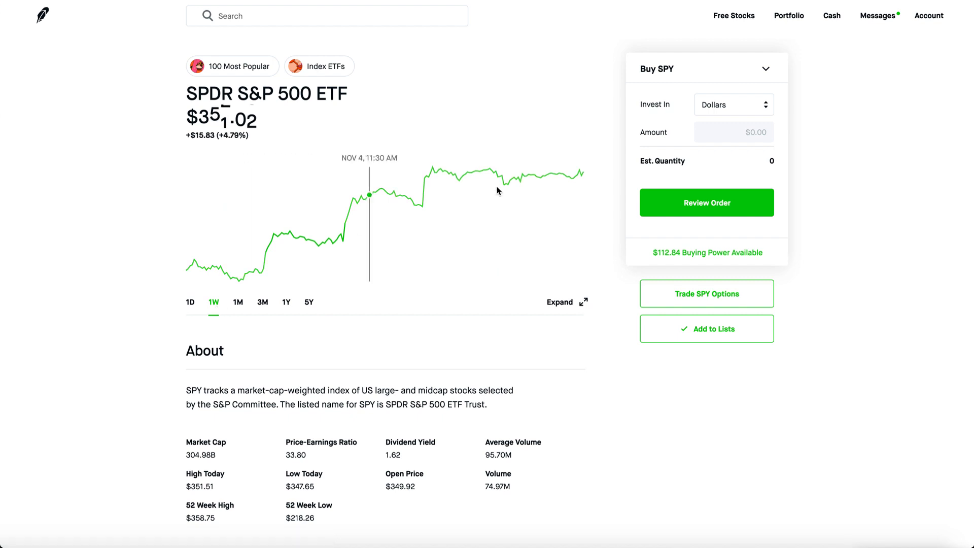
mouse_move(435, 181)
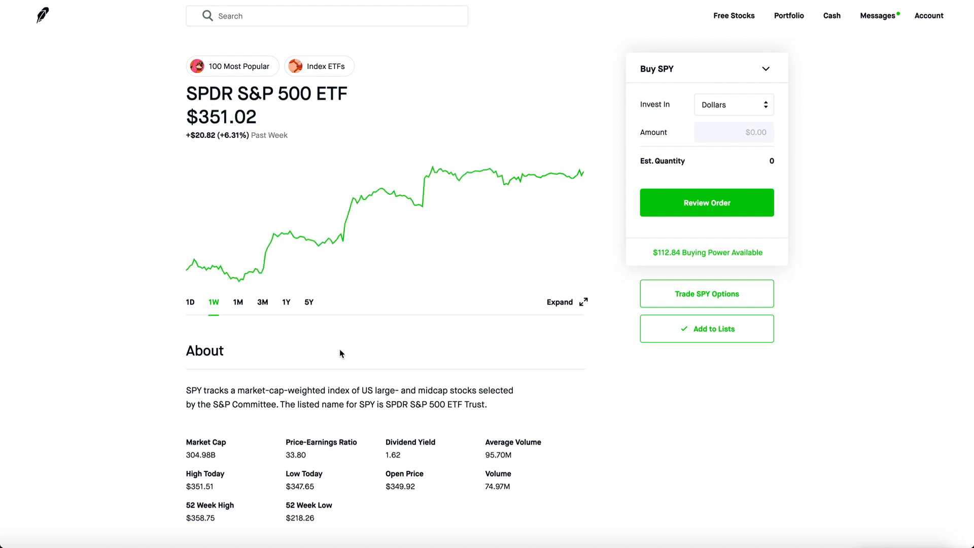
mouse_move(722, 427)
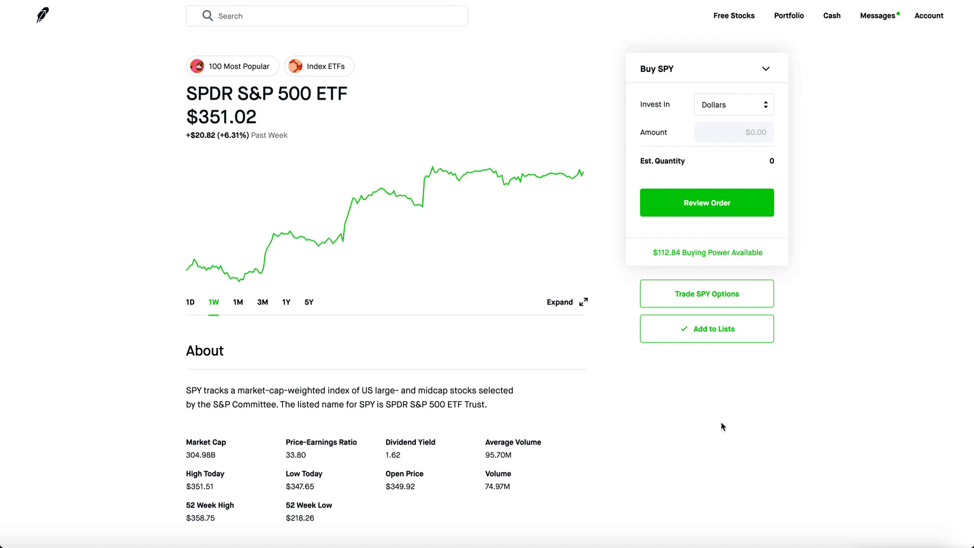
mouse_move(601, 404)
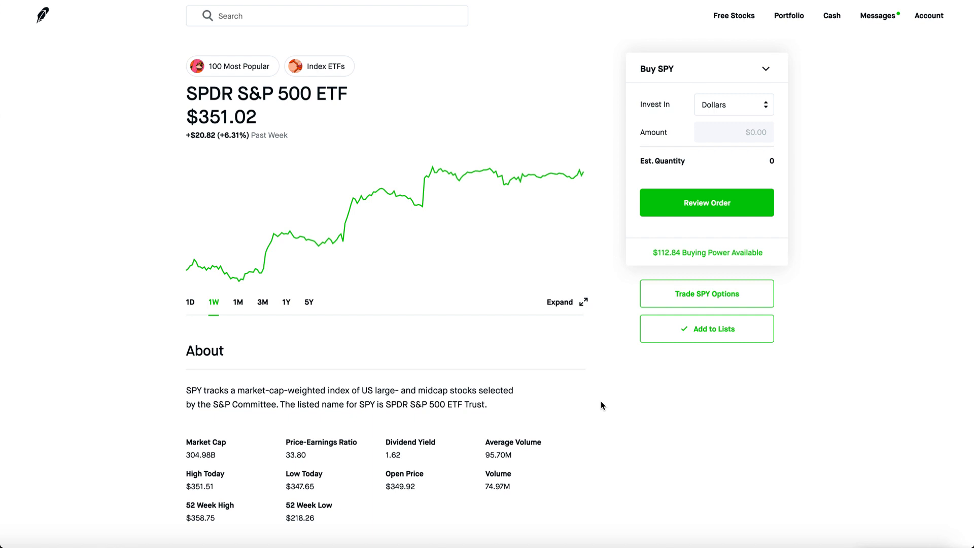
mouse_move(616, 330)
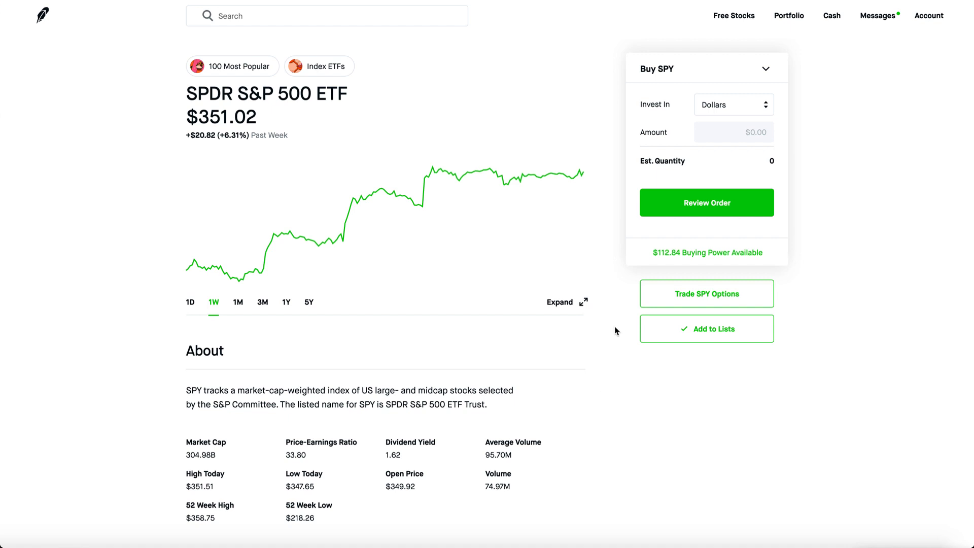
mouse_move(667, 193)
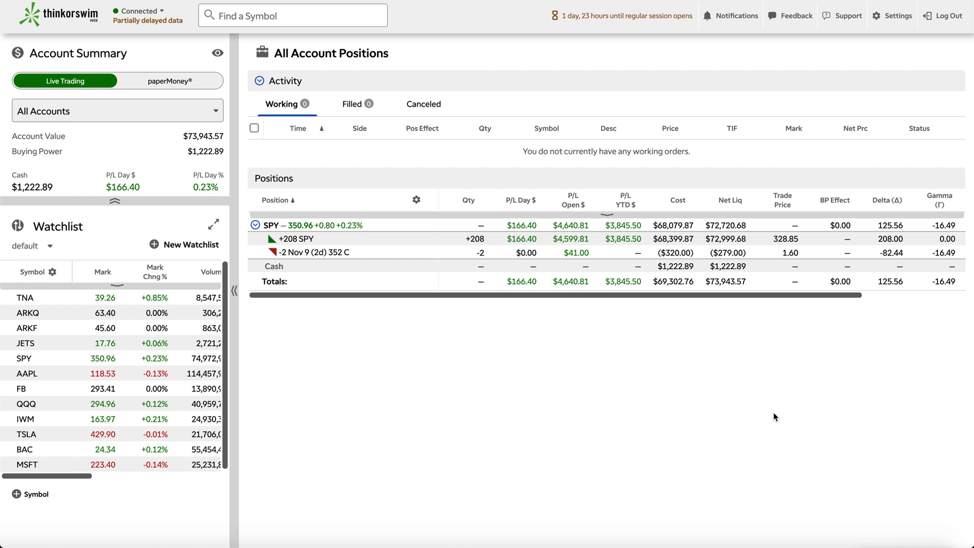
mouse_move(389, 368)
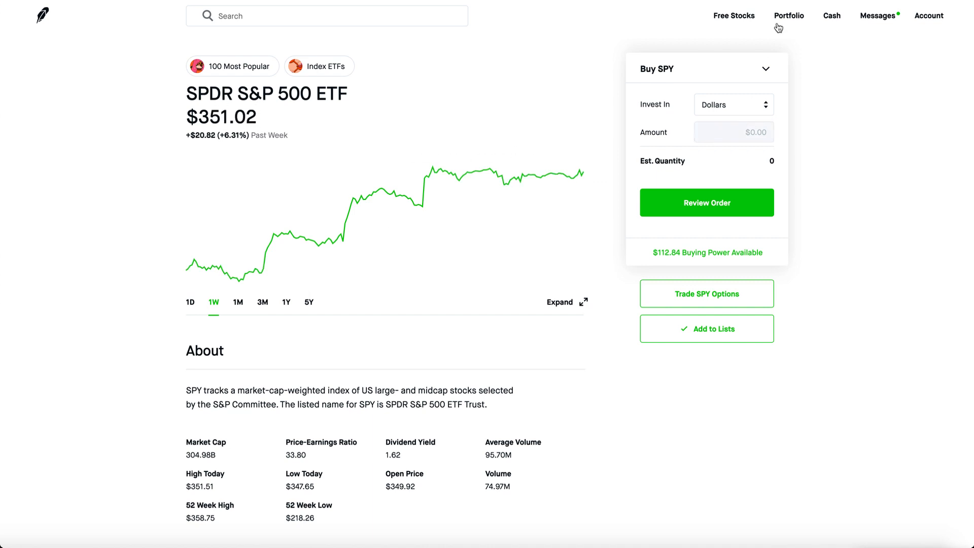
click(788, 15)
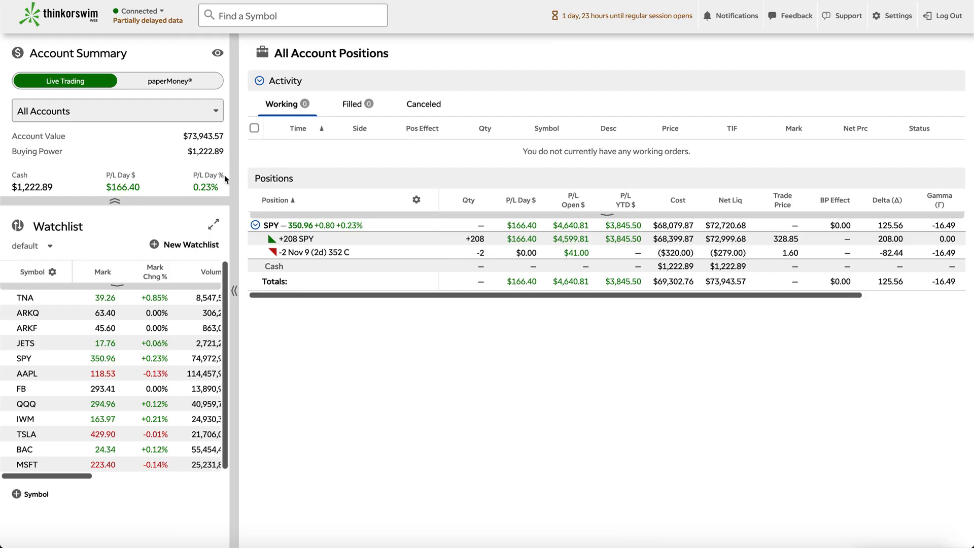
mouse_move(422, 397)
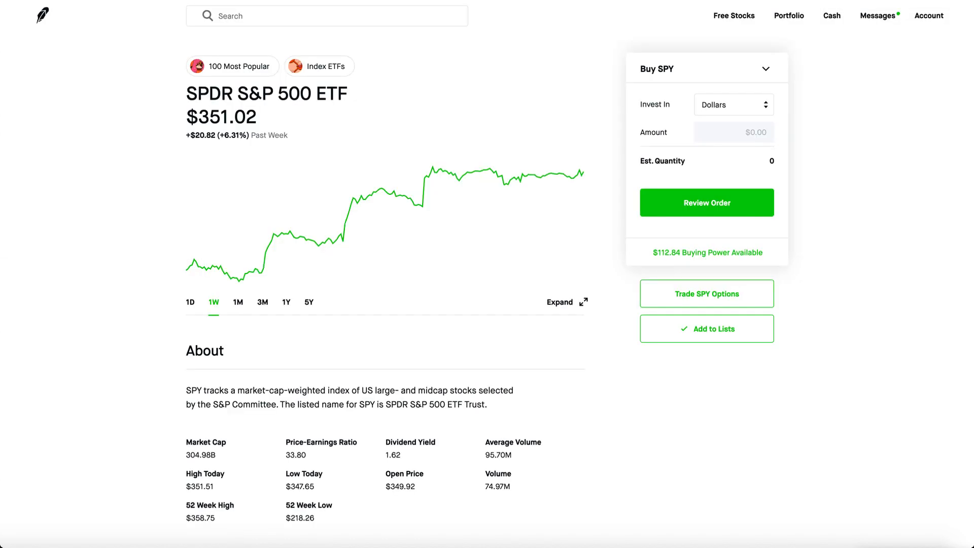
mouse_move(892, 234)
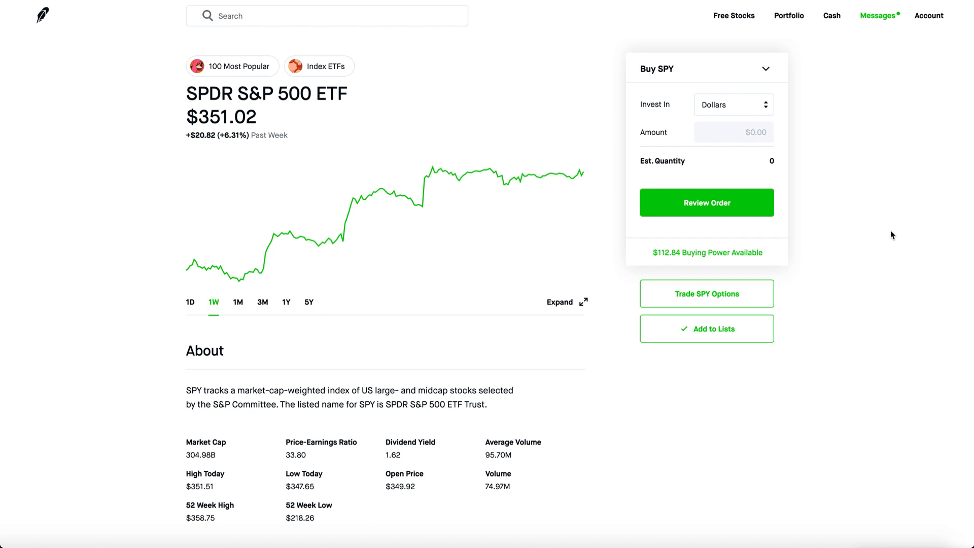
mouse_move(543, 359)
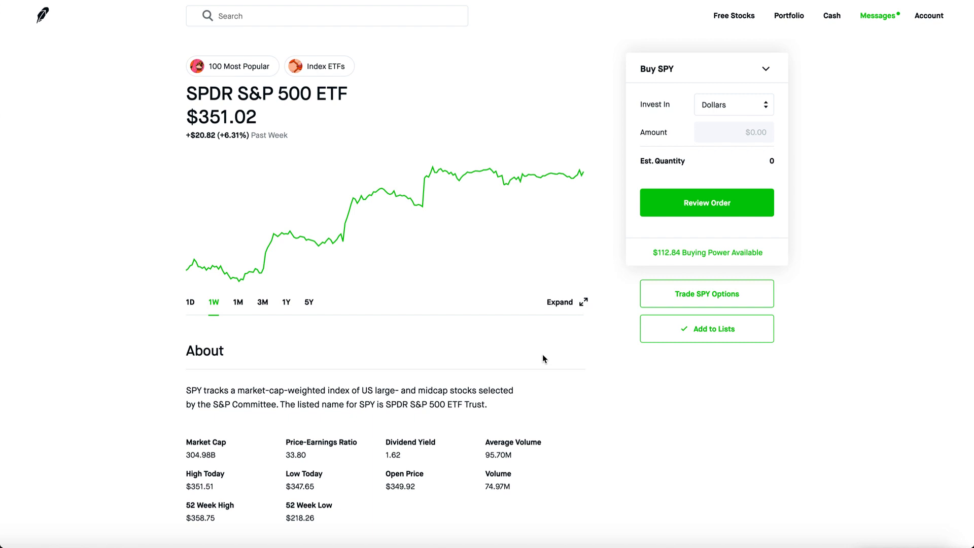
scroll(down, 3)
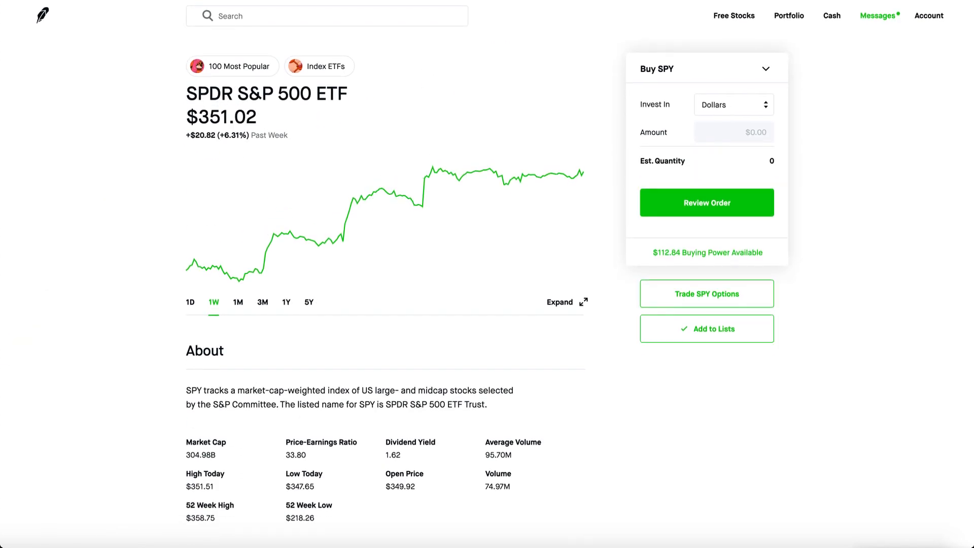
Return to the portfolio overview, view the NIO $47 Call entry, and chart the portfolio over the past week
click(788, 15)
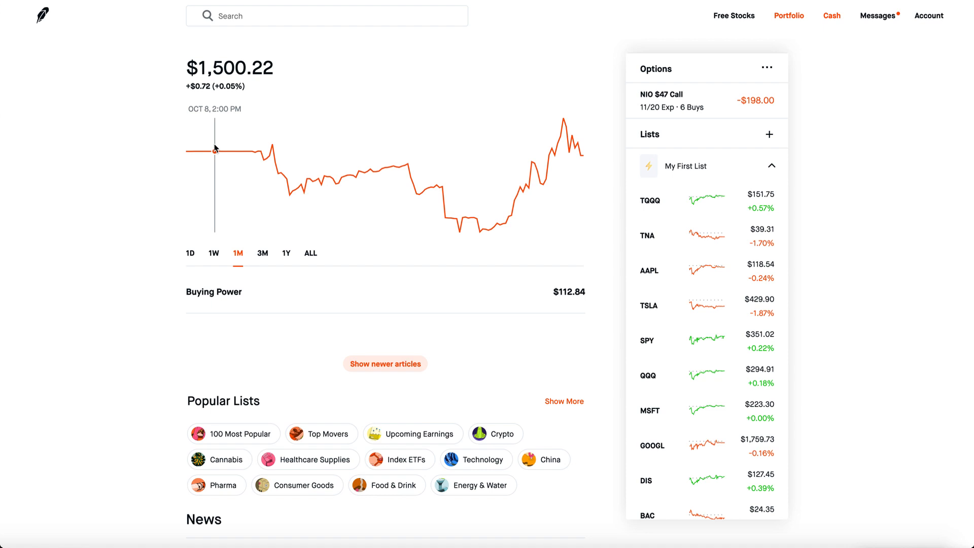
mouse_move(479, 234)
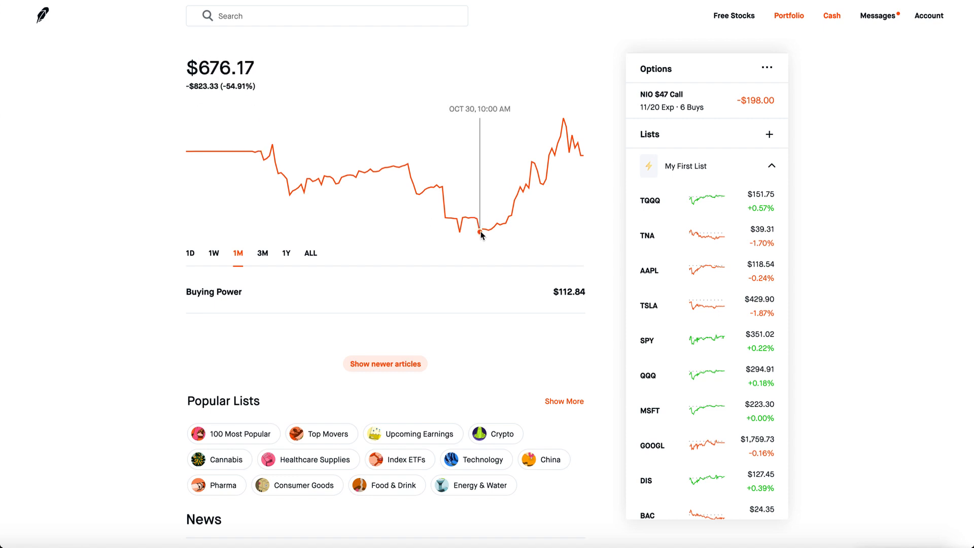
click(384, 363)
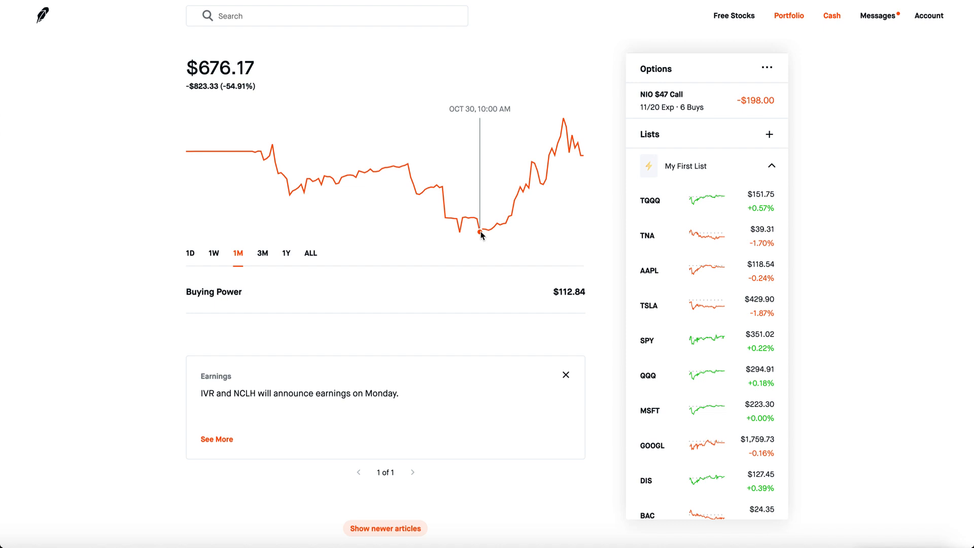
mouse_move(564, 118)
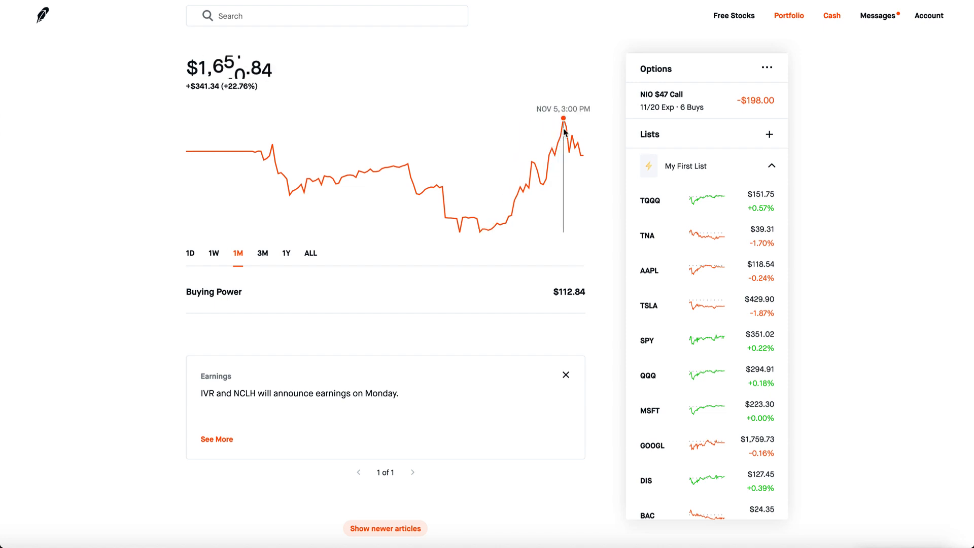
click(213, 252)
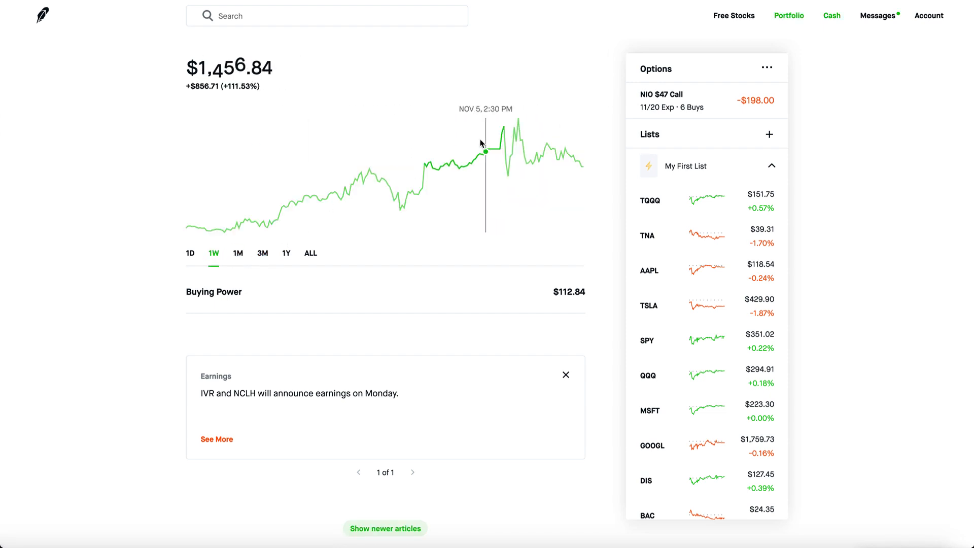
mouse_move(519, 120)
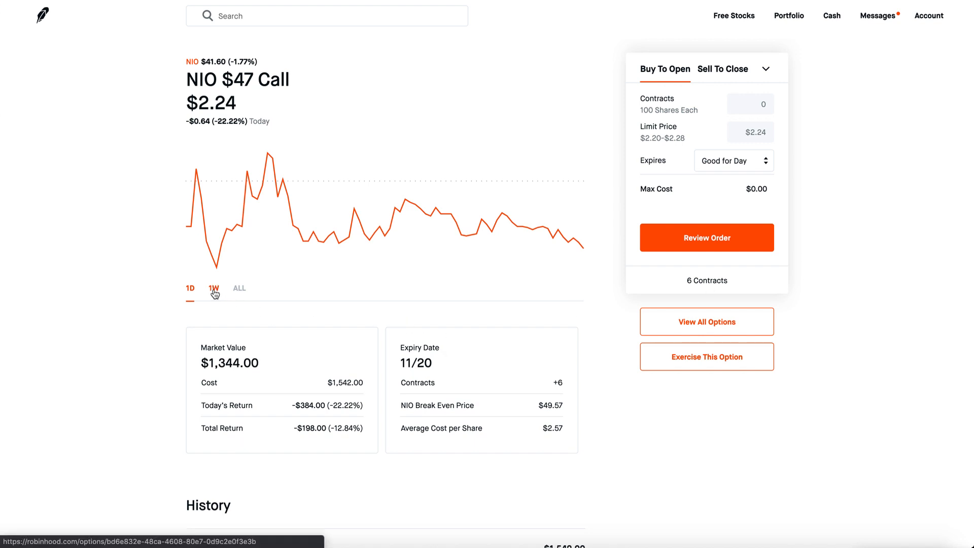
click(213, 287)
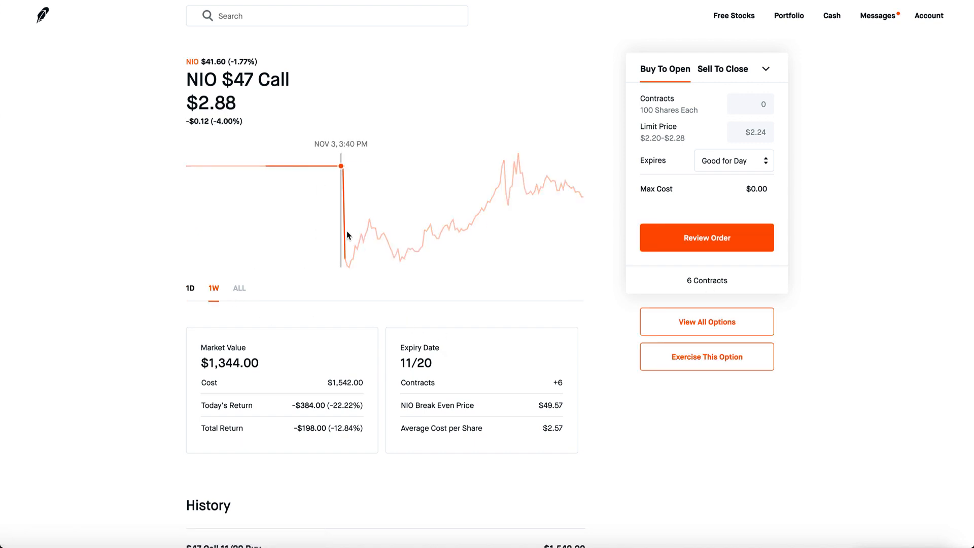
mouse_move(494, 302)
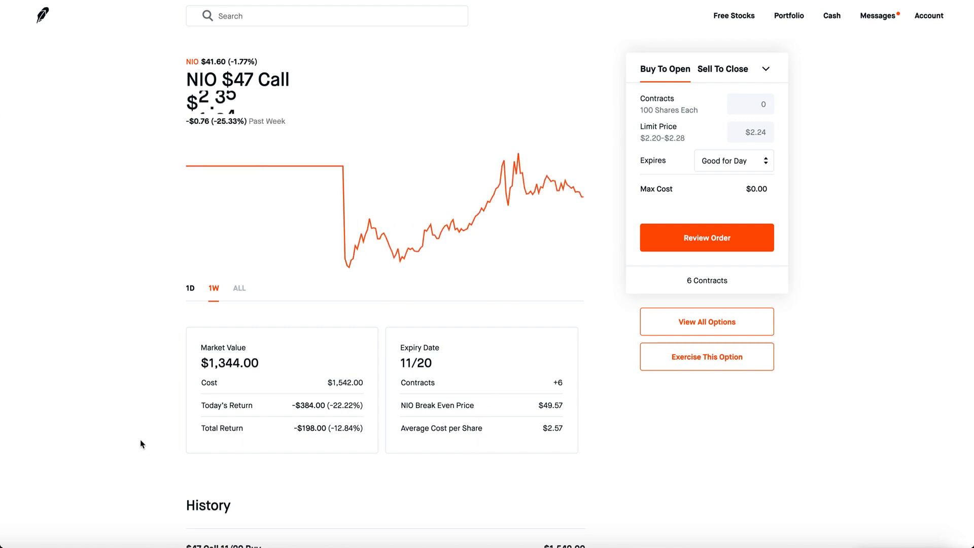
scroll(down, 3)
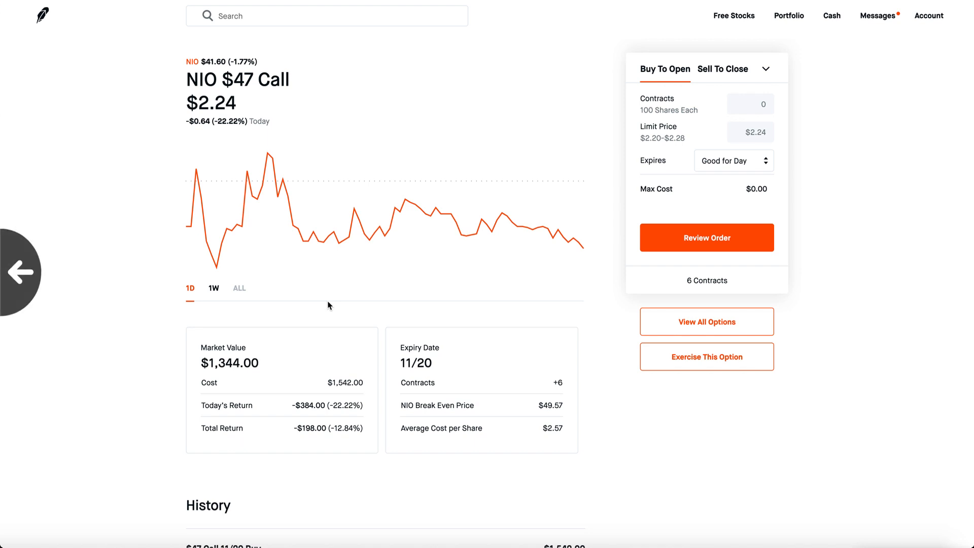
Back on the portfolio overview, chart its $1,456.84 value for today, the past week and the past month
click(23, 272)
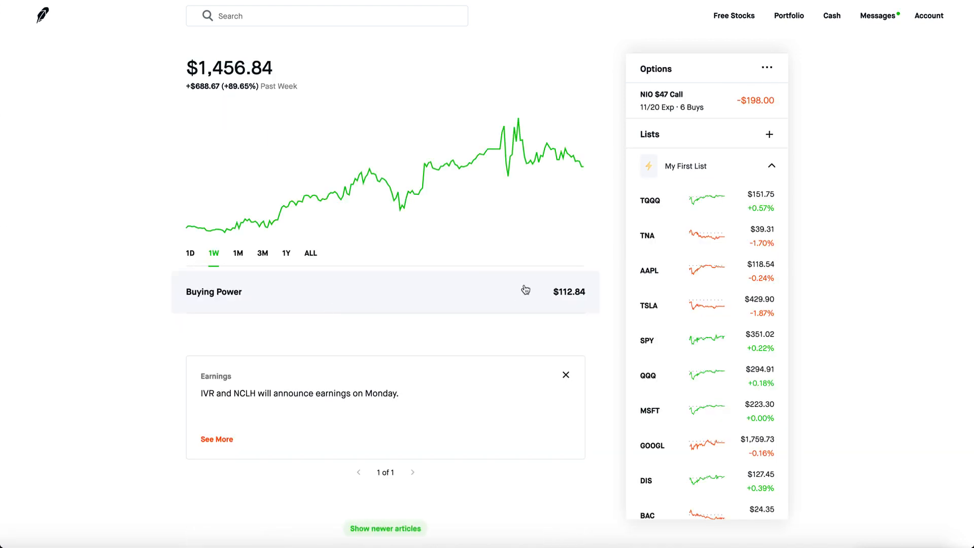
click(189, 252)
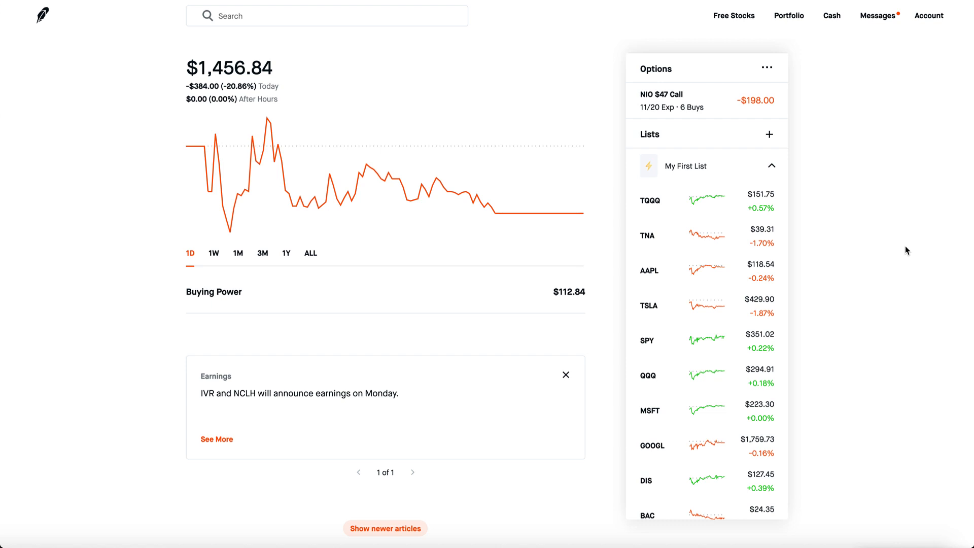
click(213, 253)
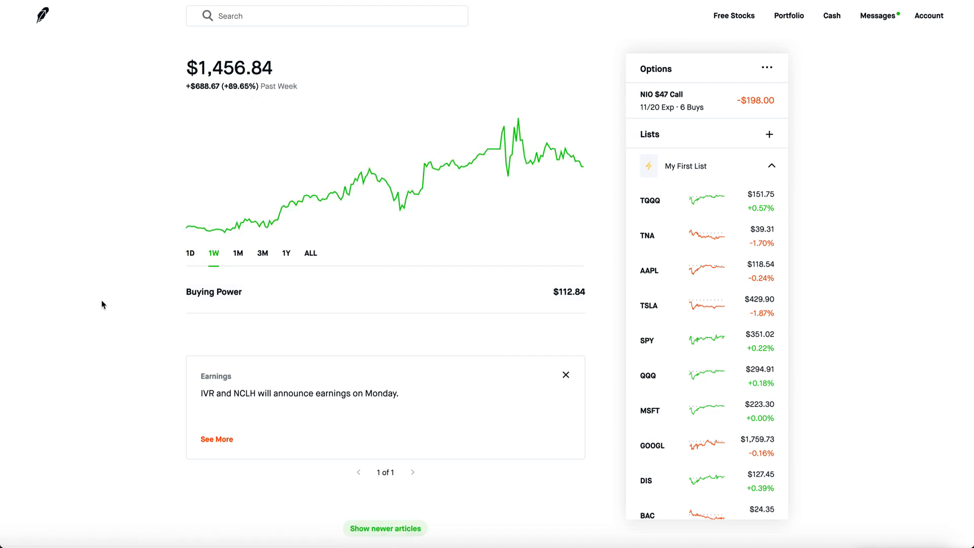
mouse_move(220, 286)
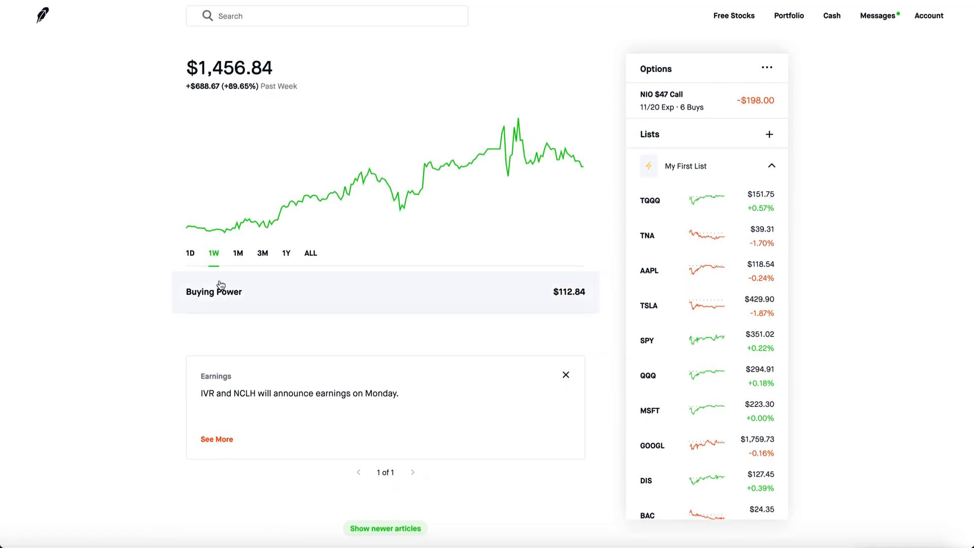
click(237, 253)
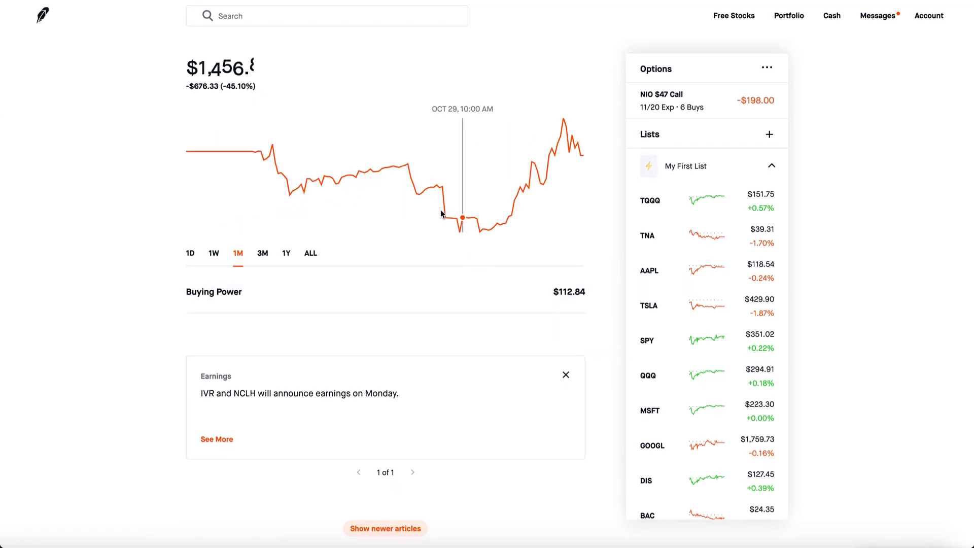
mouse_move(108, 322)
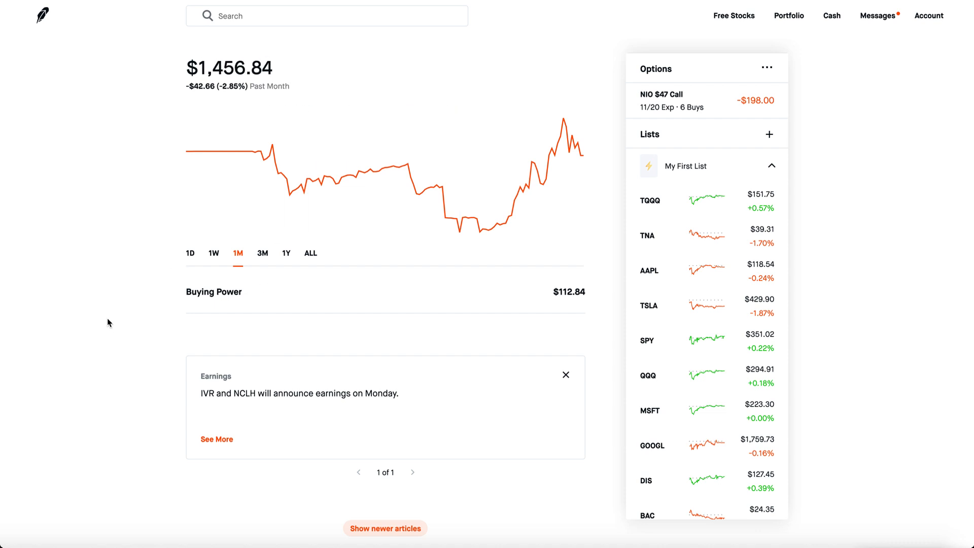
mouse_move(476, 220)
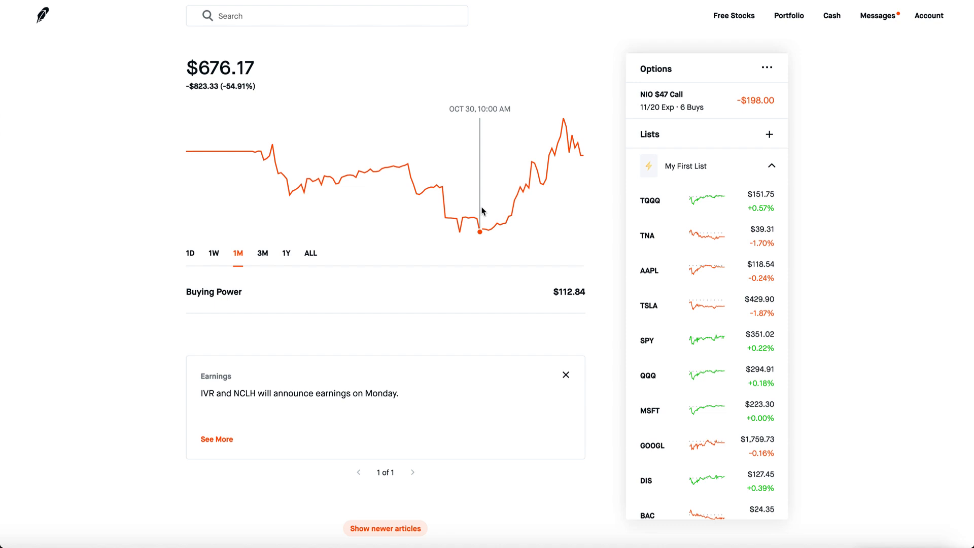
mouse_move(713, 43)
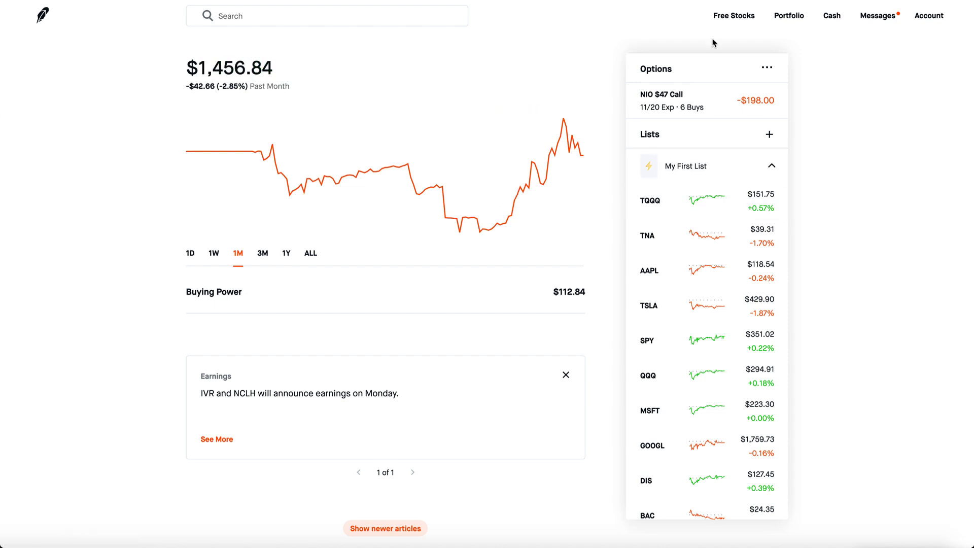
mouse_move(658, 48)
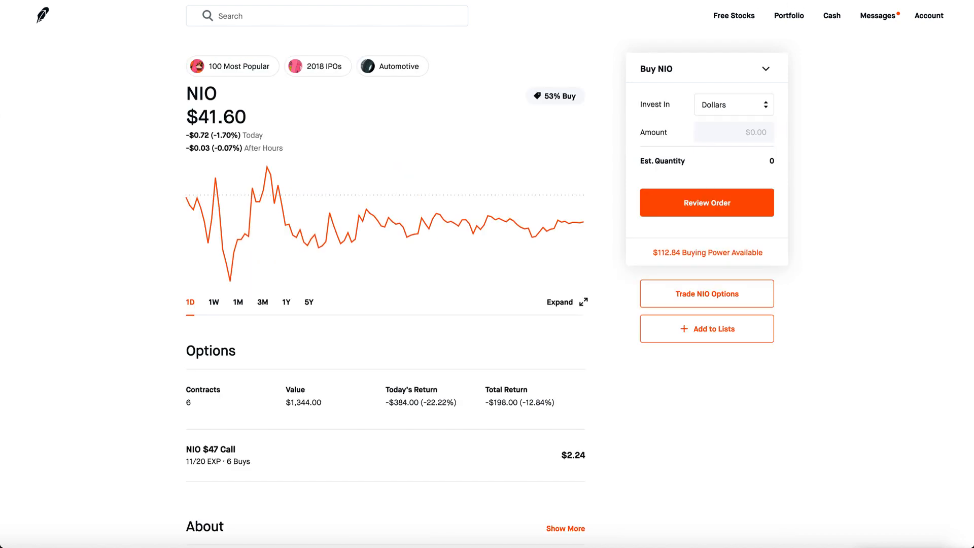
Chart NIO's price over 1M, 1D, 1M and 3M, then leave the NIO page
click(237, 303)
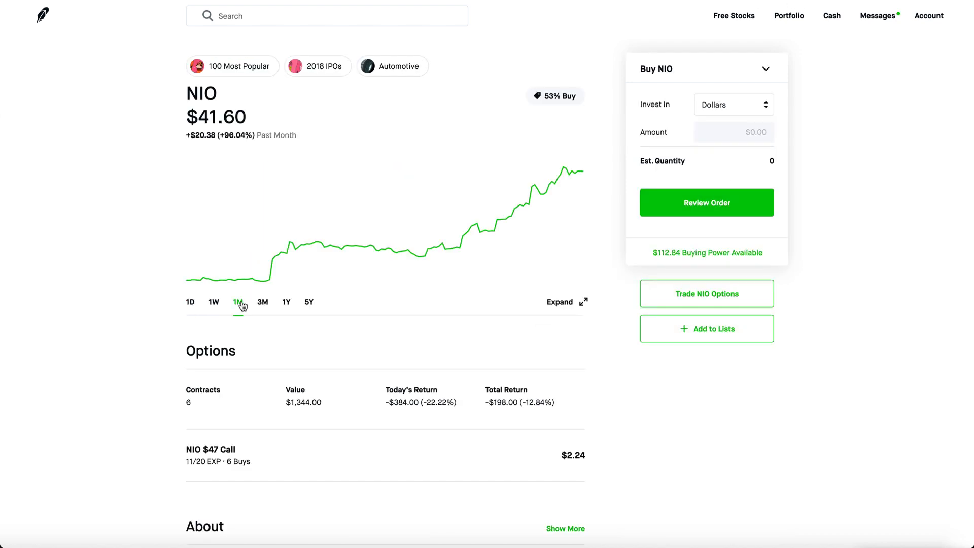
click(189, 302)
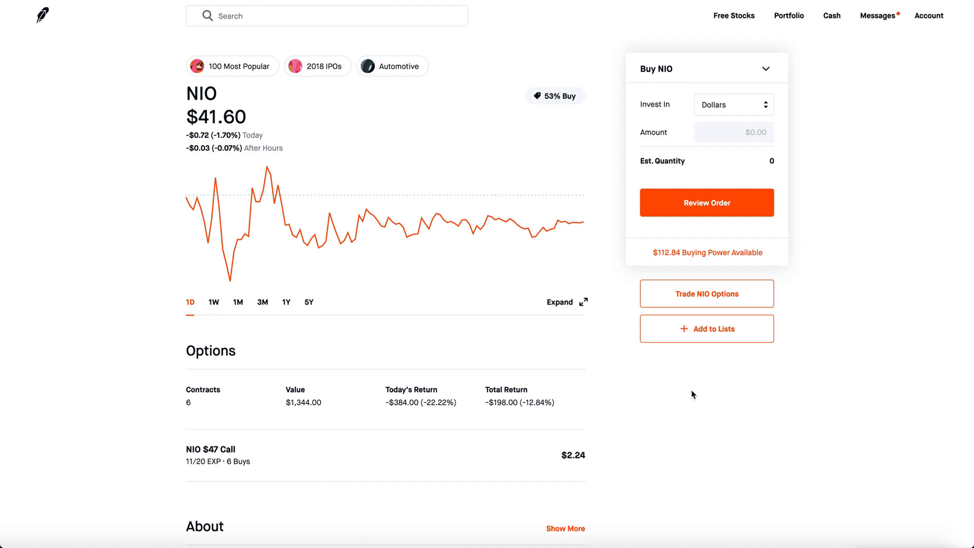
mouse_move(237, 303)
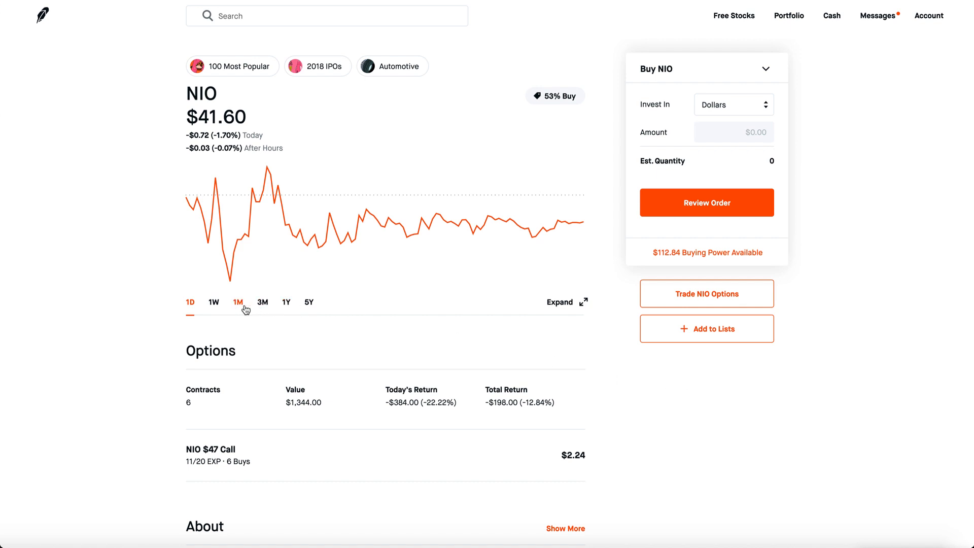
click(237, 303)
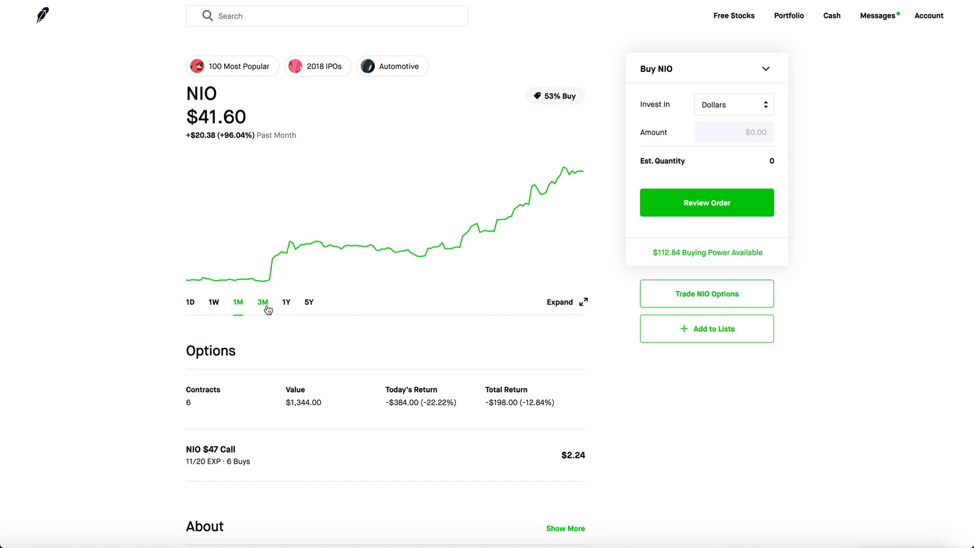
click(262, 303)
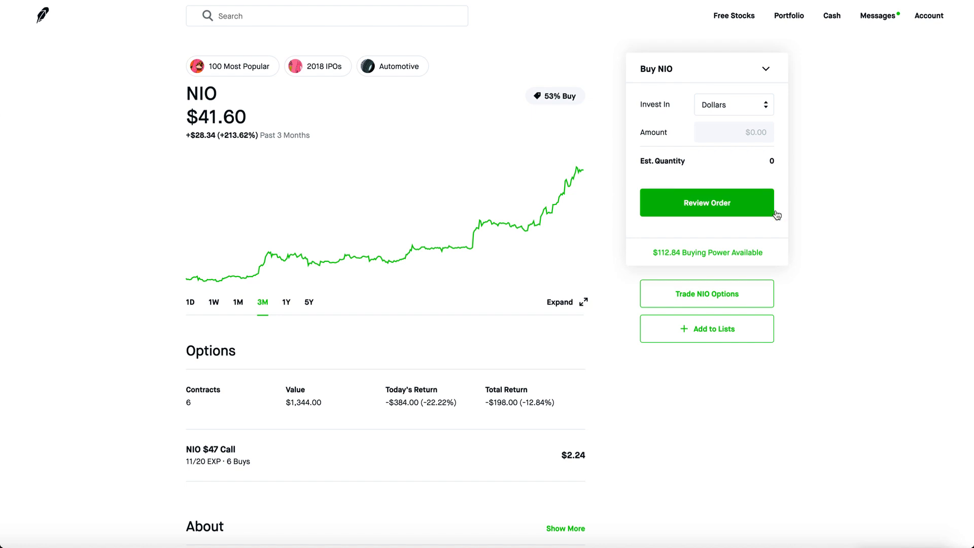
mouse_move(892, 267)
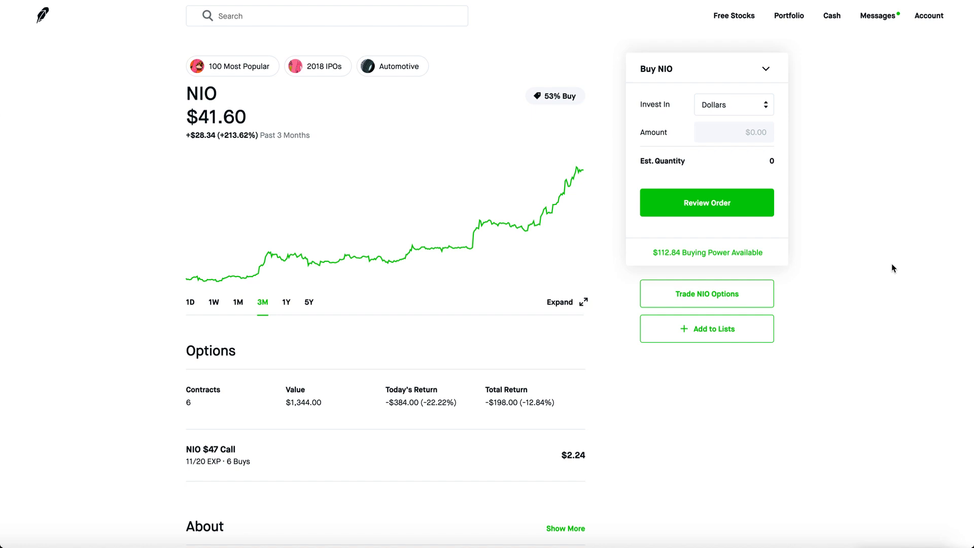
mouse_move(578, 268)
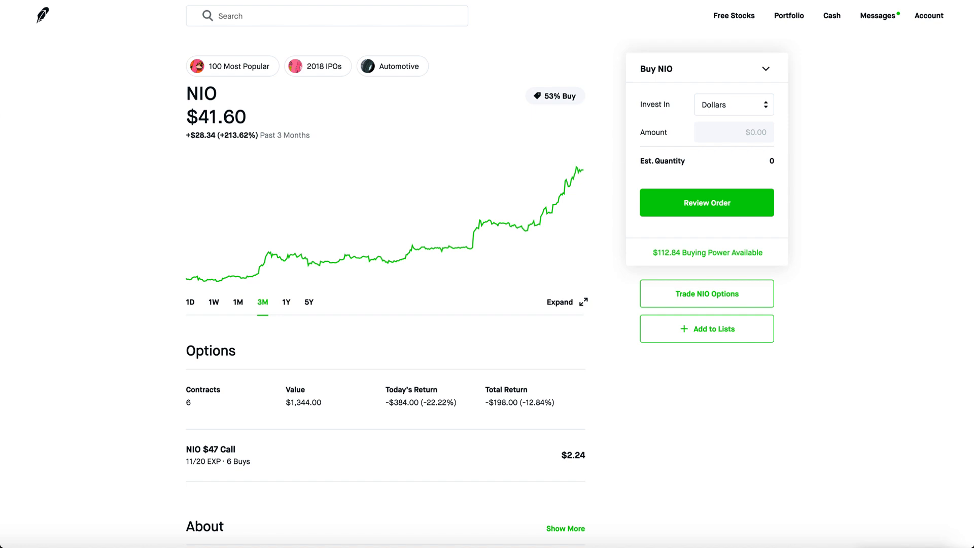
click(790, 15)
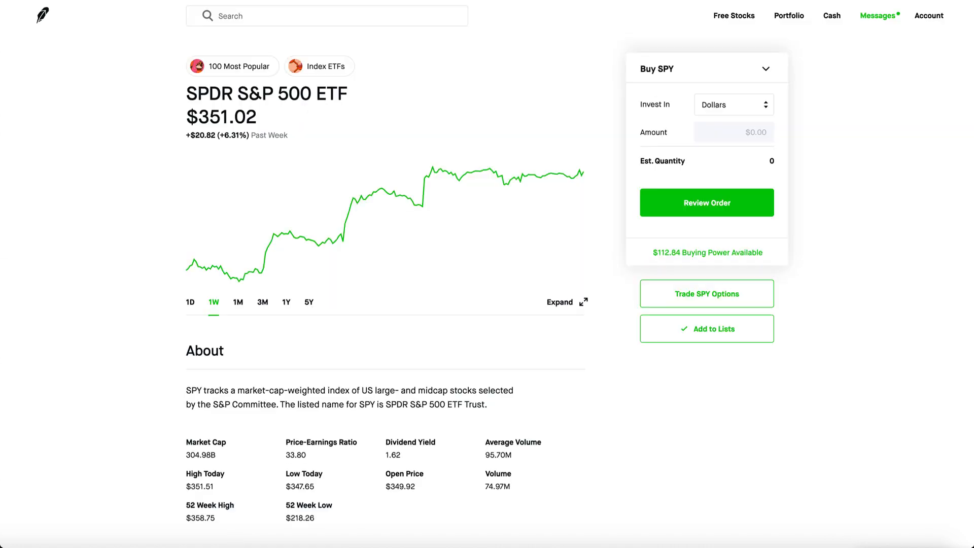
mouse_move(555, 331)
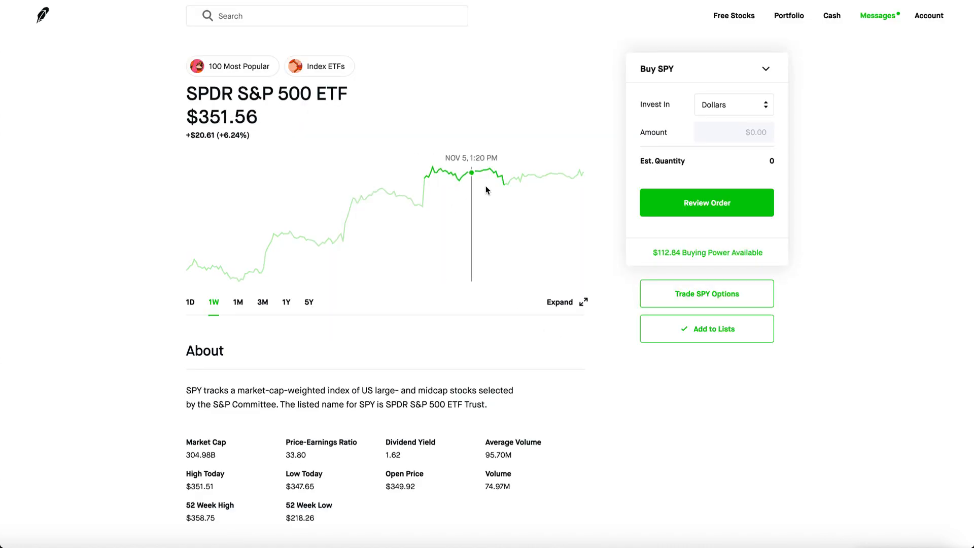
mouse_move(566, 178)
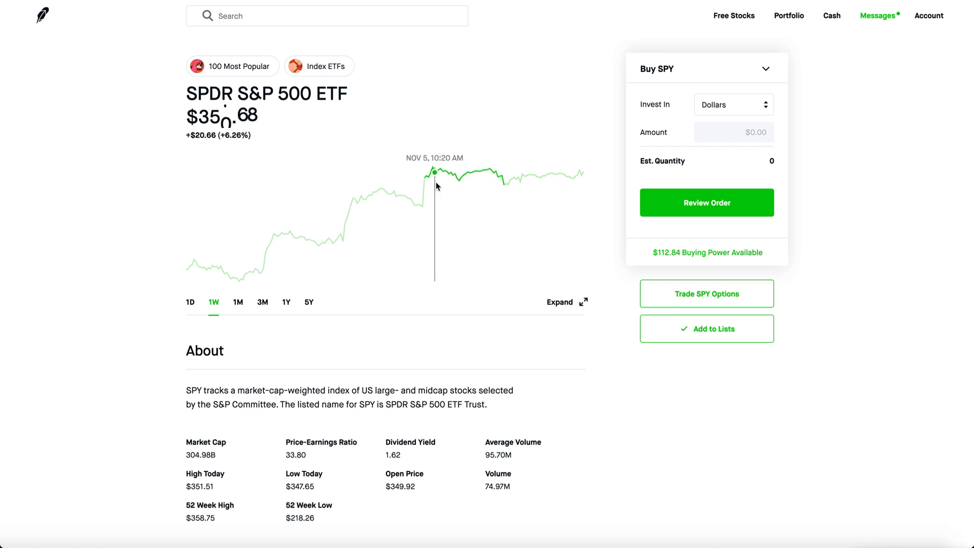
mouse_move(462, 175)
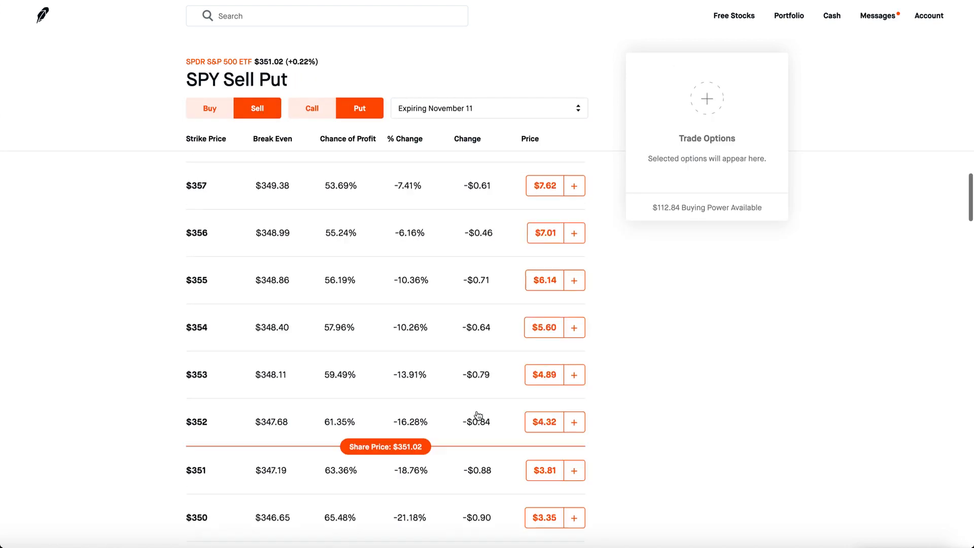
Draft a 2-contract sell order for the SPY $349 put, then return to the SPY page
scroll(down, 3)
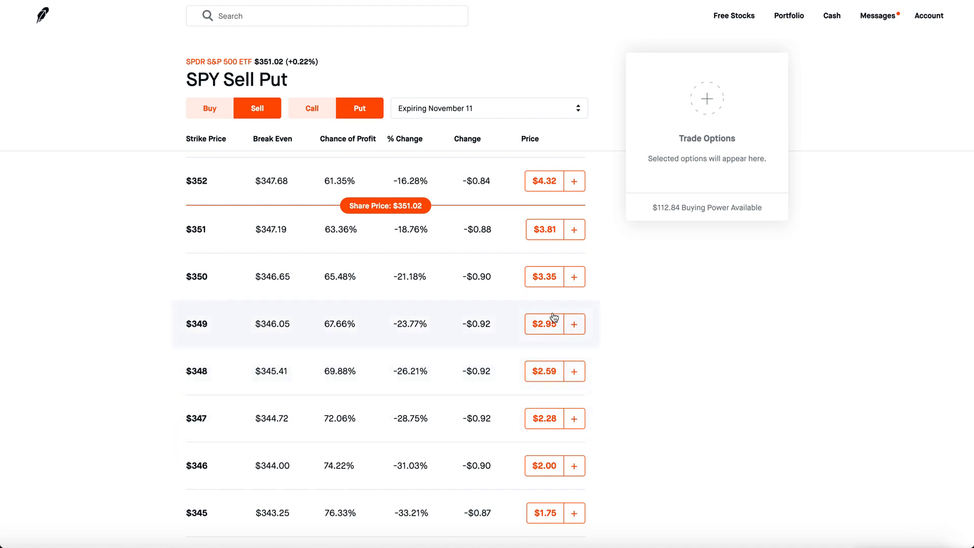
click(573, 323)
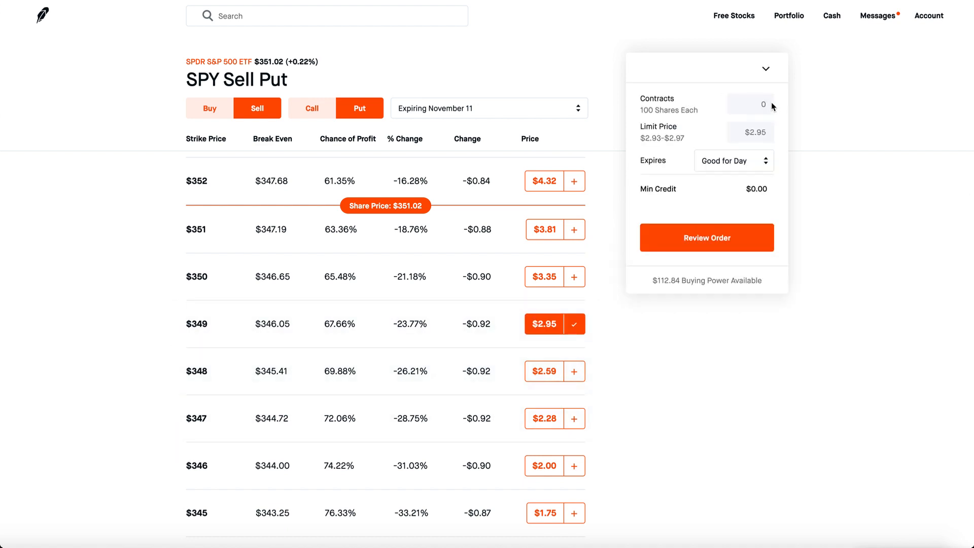
text(2)
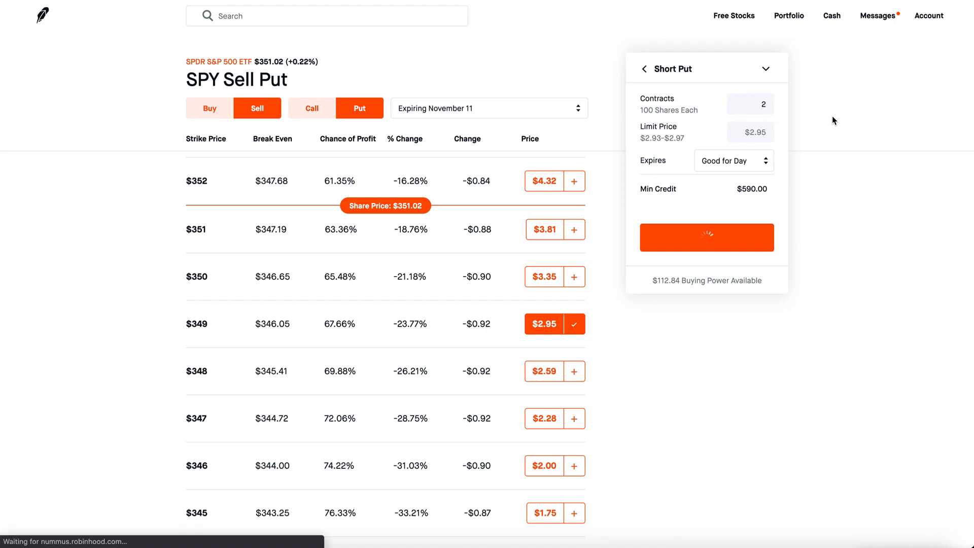
click(646, 69)
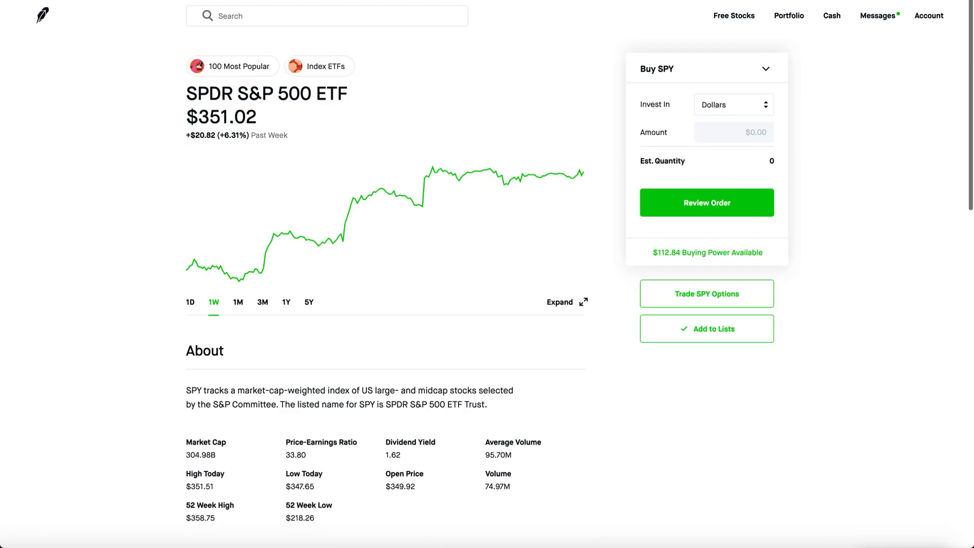
scroll(down, 3)
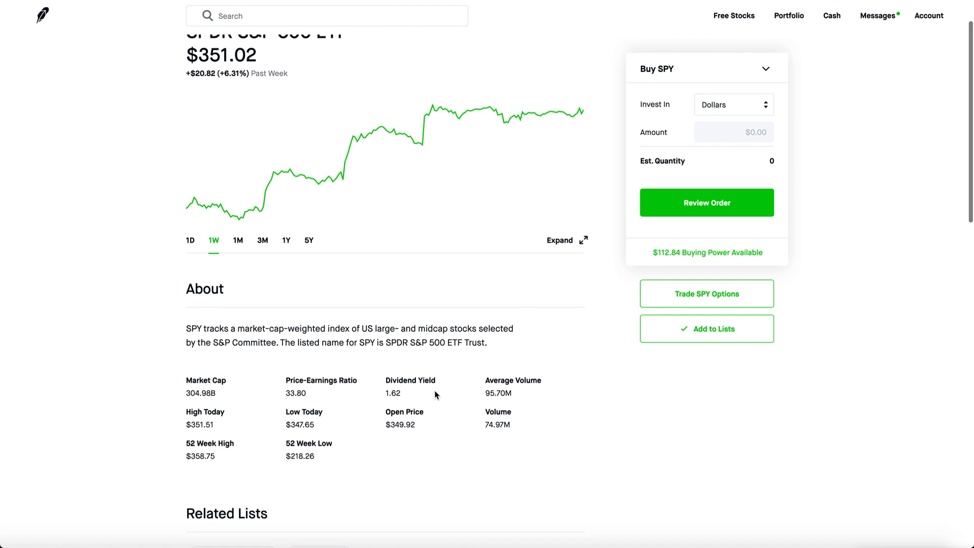